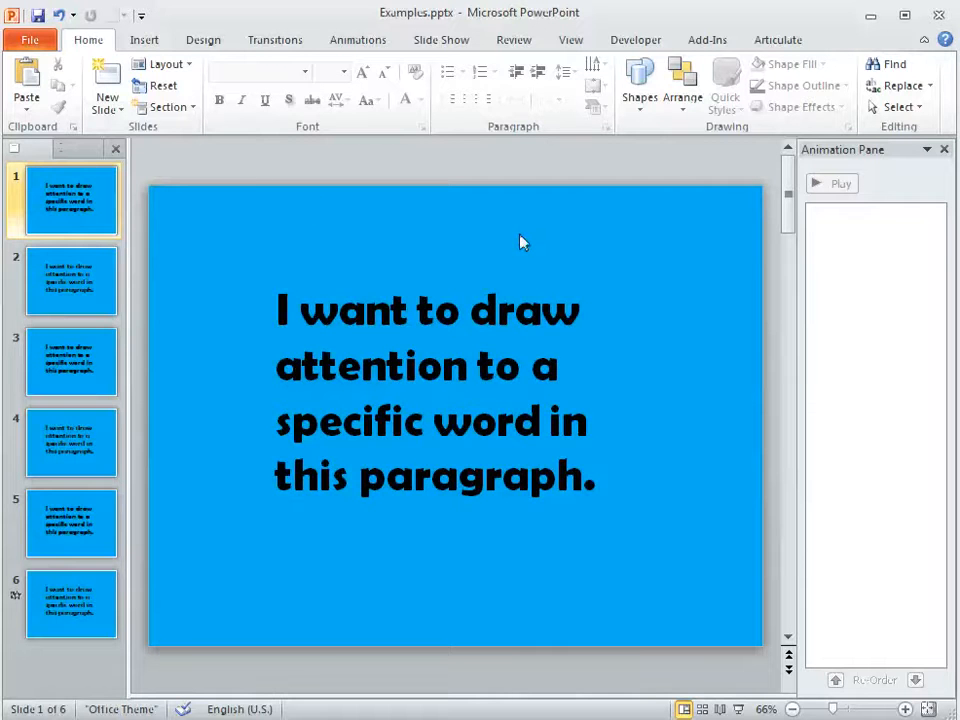
Trace a rough freeform rectangle with the Freeform shape near the slide's top-left, above the paragraph.
click(146, 40)
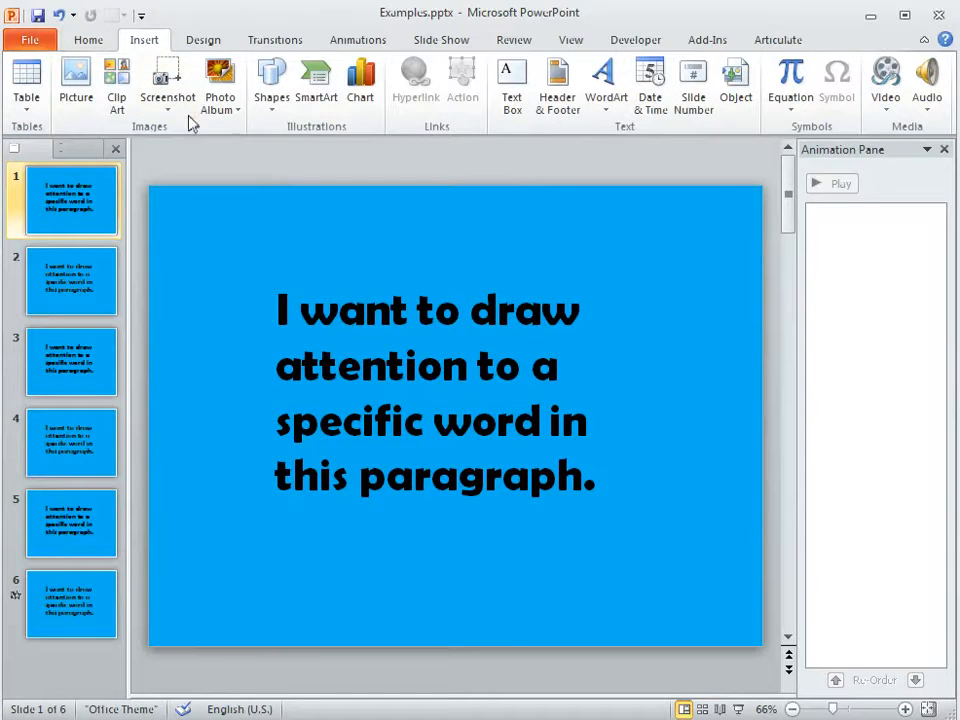
click(270, 80)
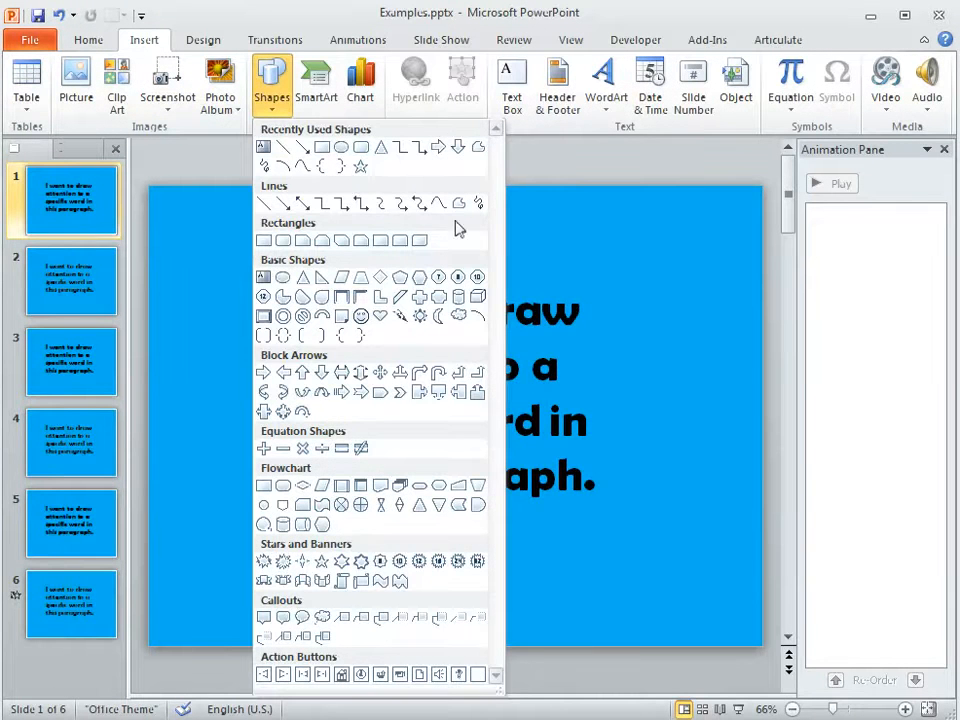
mouse_move(456, 204)
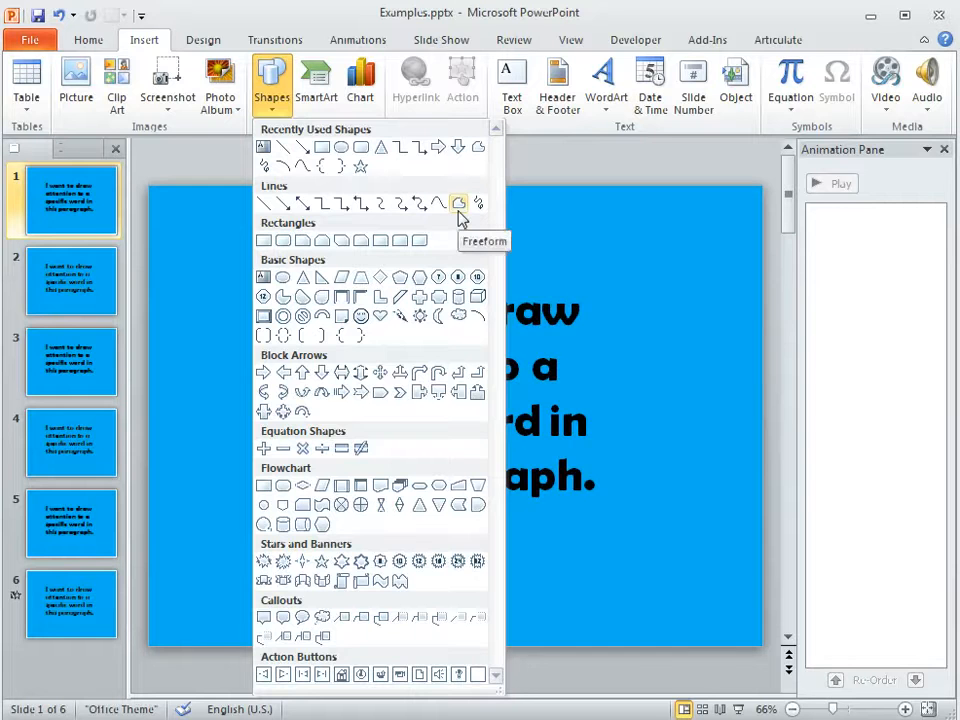
click(456, 204)
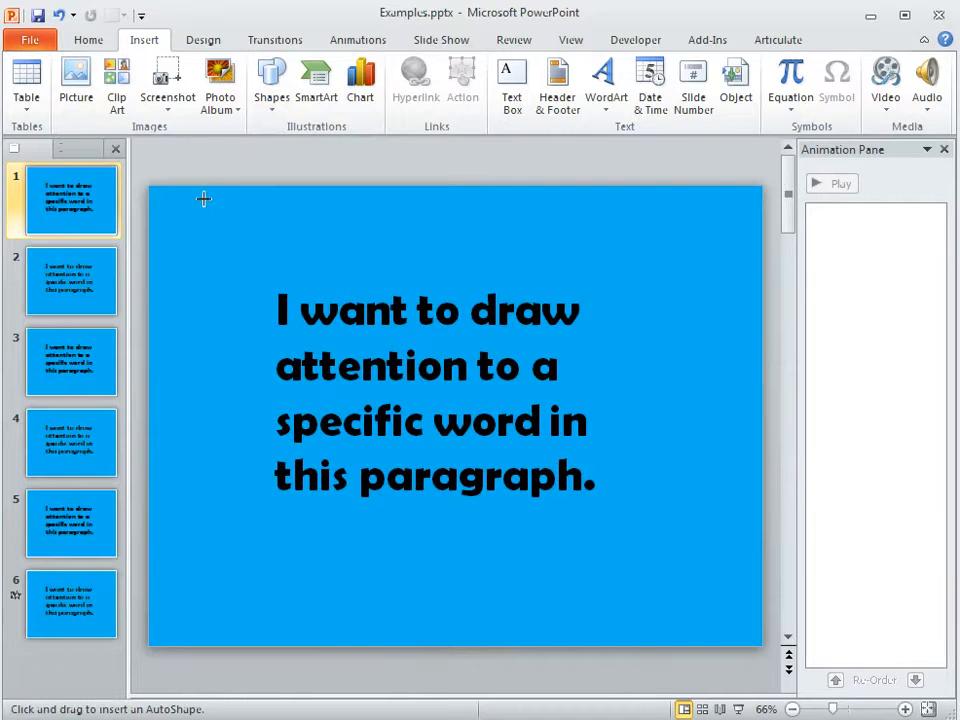
drag(204, 198, 204, 258)
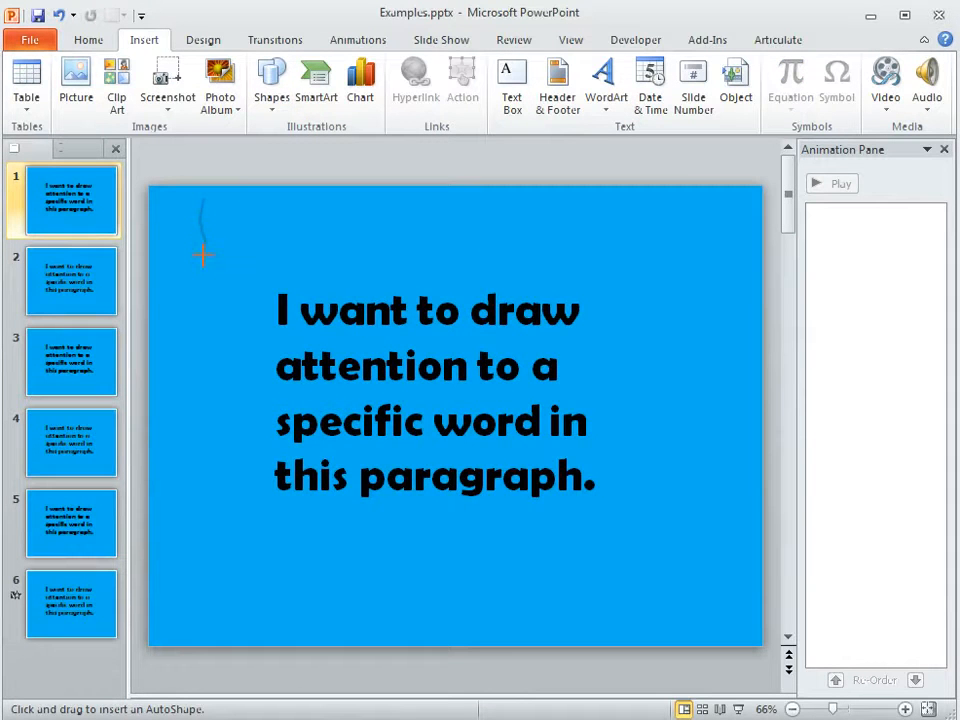
drag(204, 256, 310, 256)
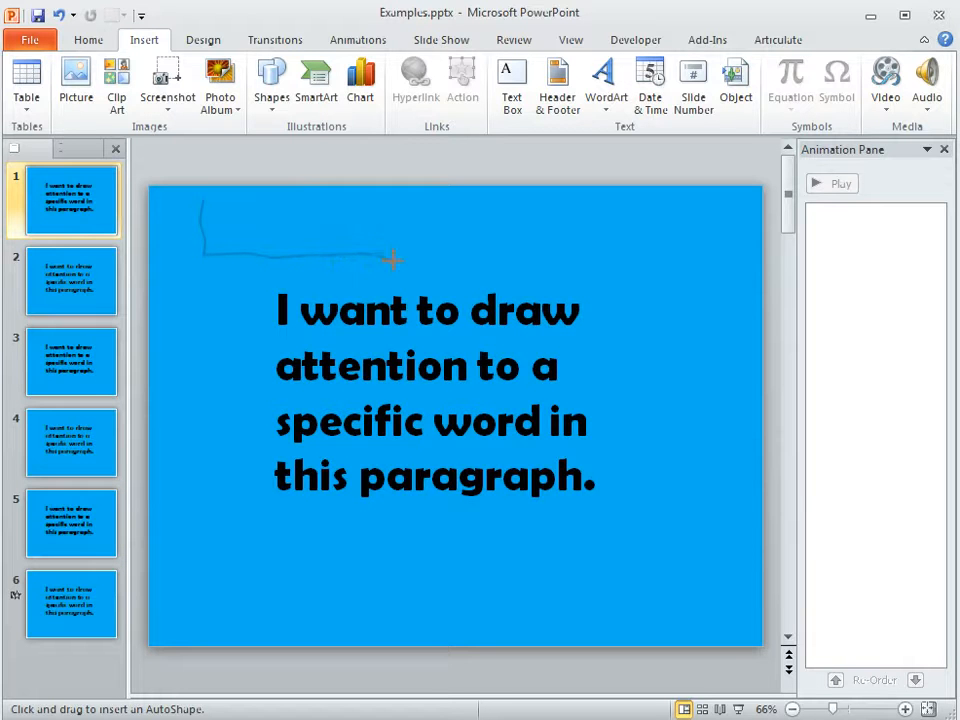
mouse_move(396, 220)
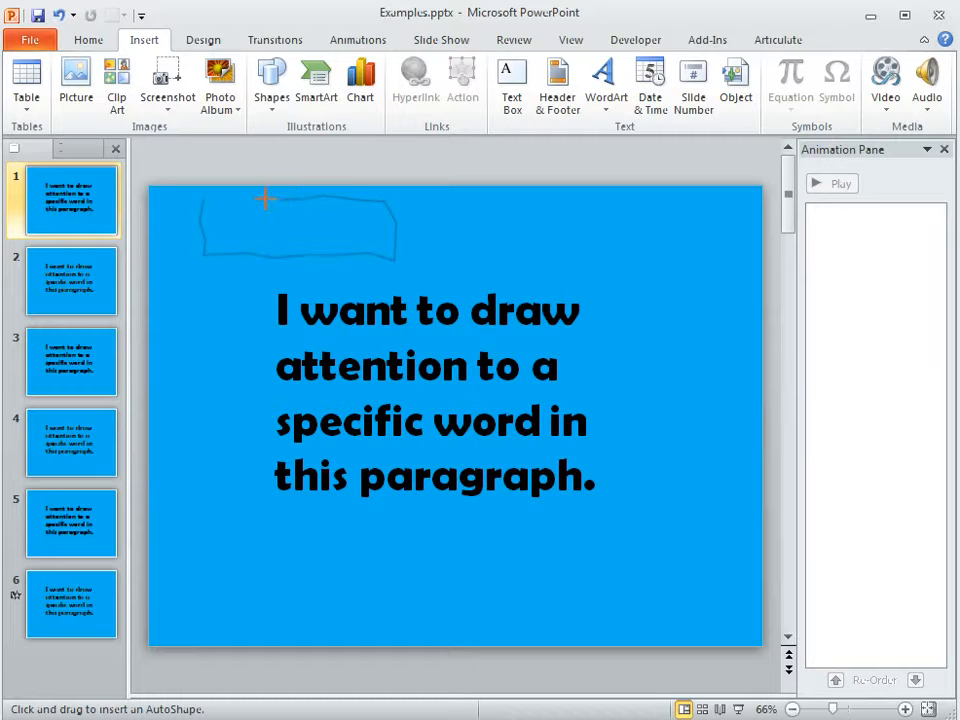
mouse_move(204, 200)
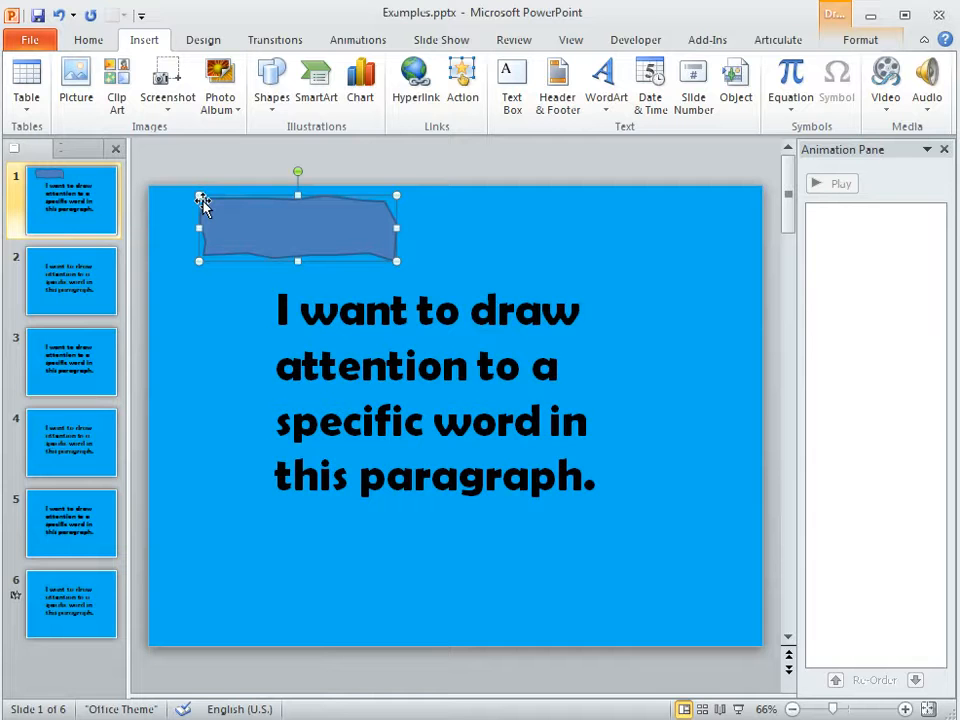
mouse_move(288, 236)
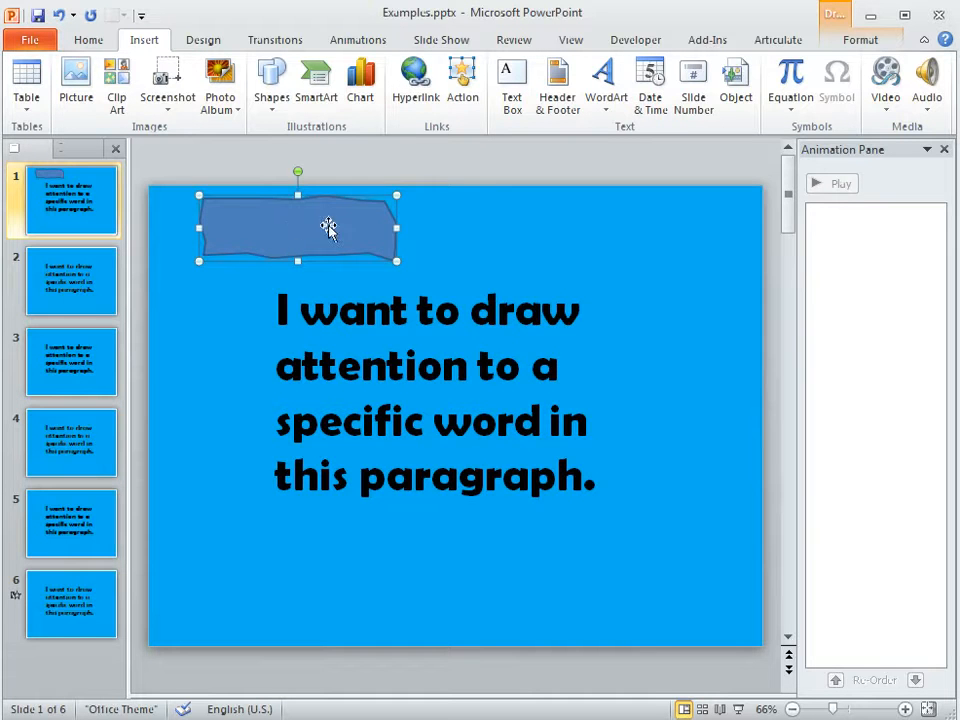
mouse_move(884, 80)
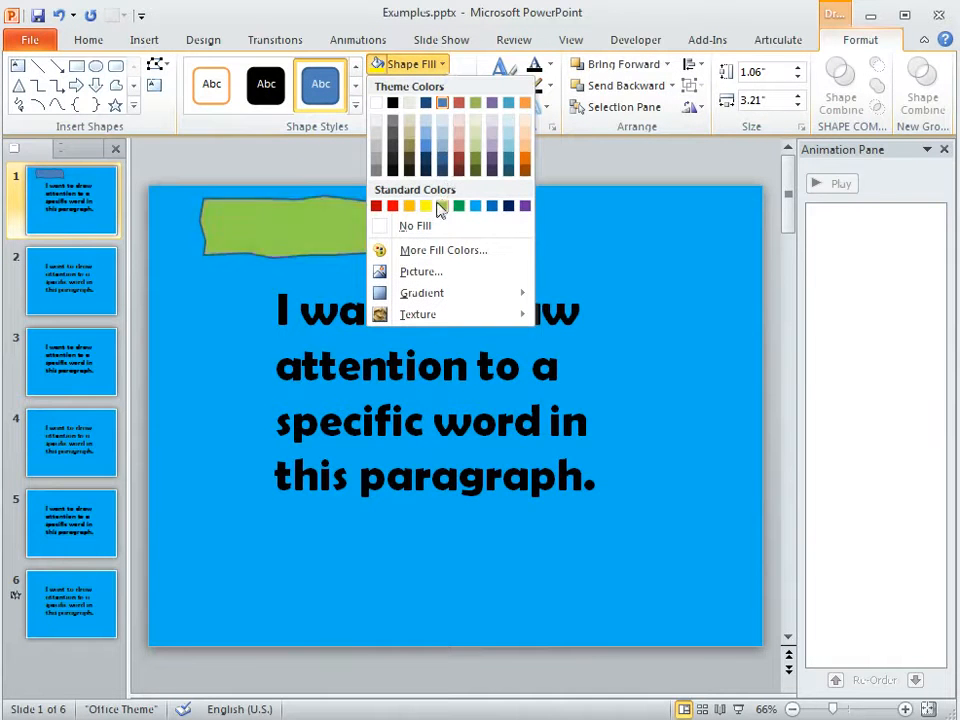
Fill the freeform with yellow and remove its outline.
click(424, 206)
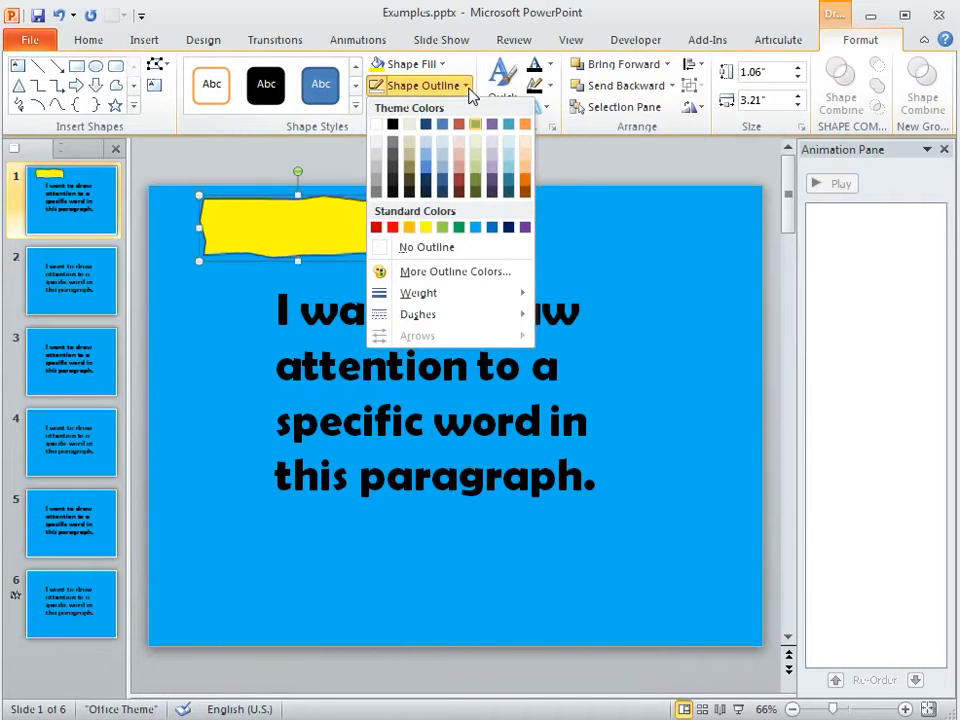
click(426, 248)
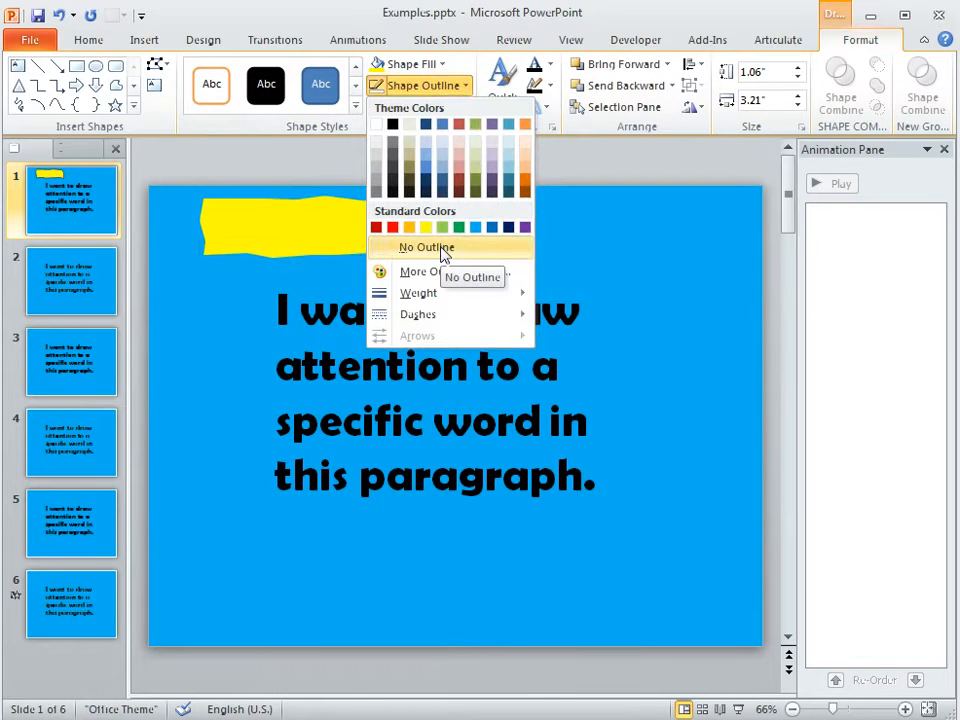
click(426, 248)
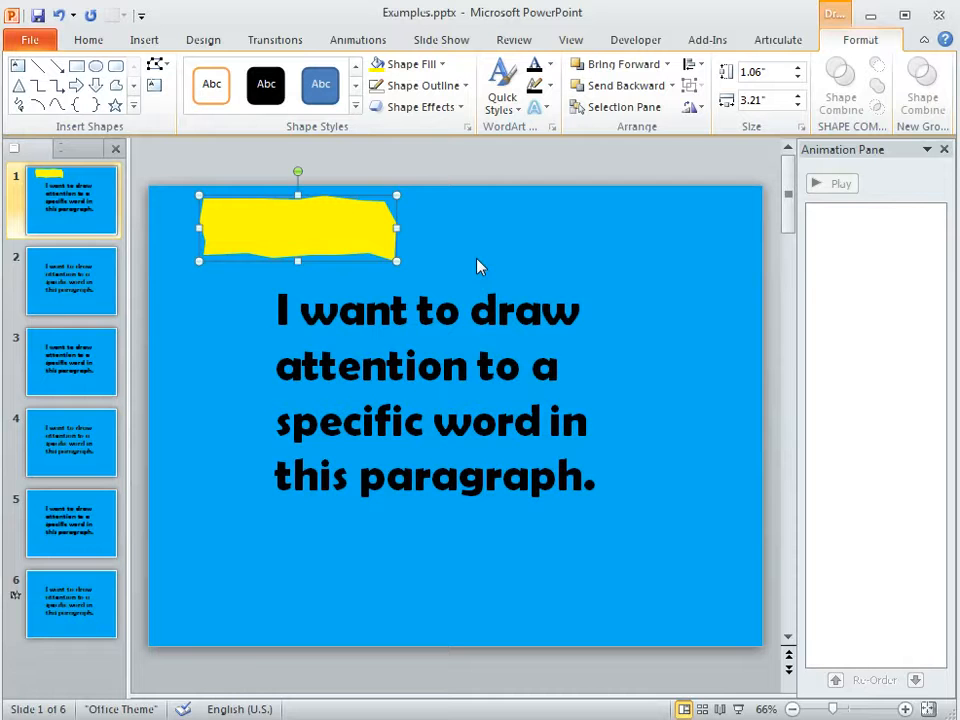
mouse_move(434, 238)
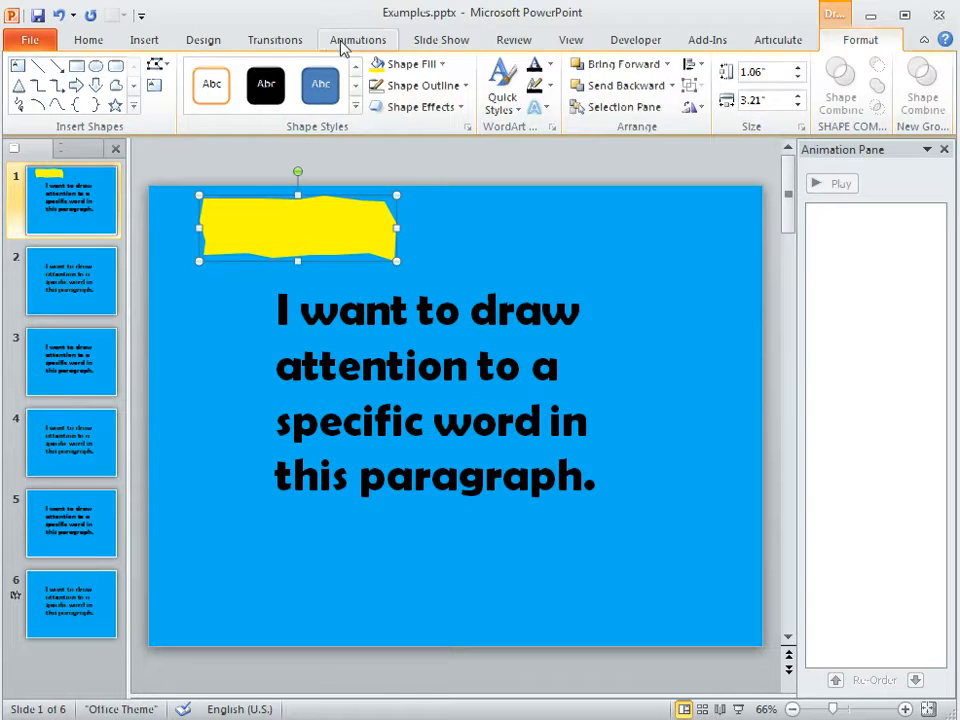
Apply a Wipe entrance animation to the yellow highlighter.
click(356, 40)
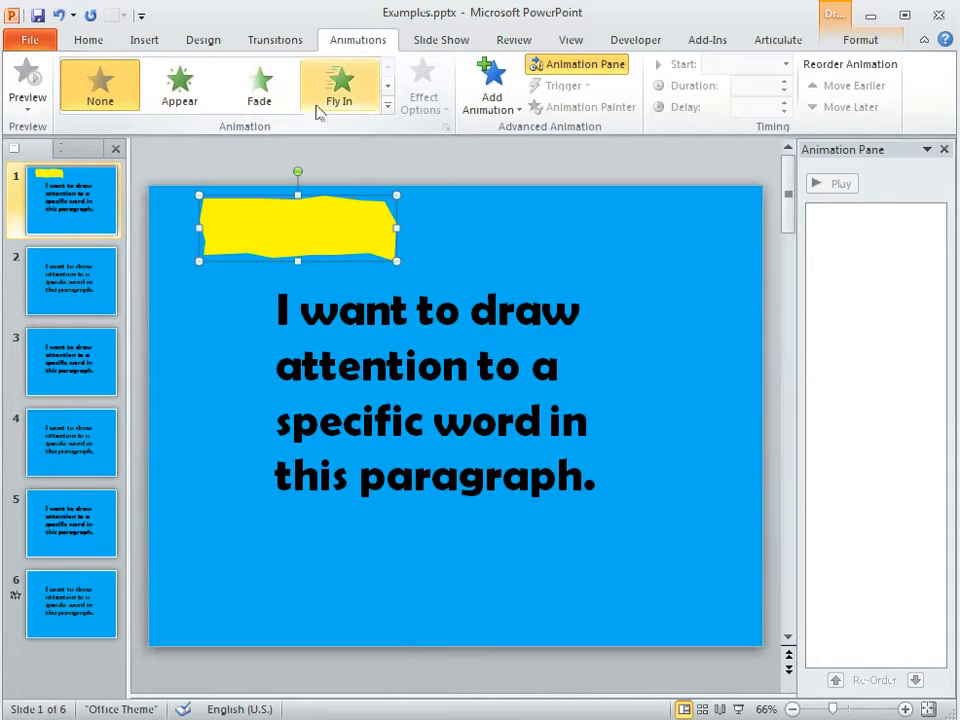
mouse_move(388, 108)
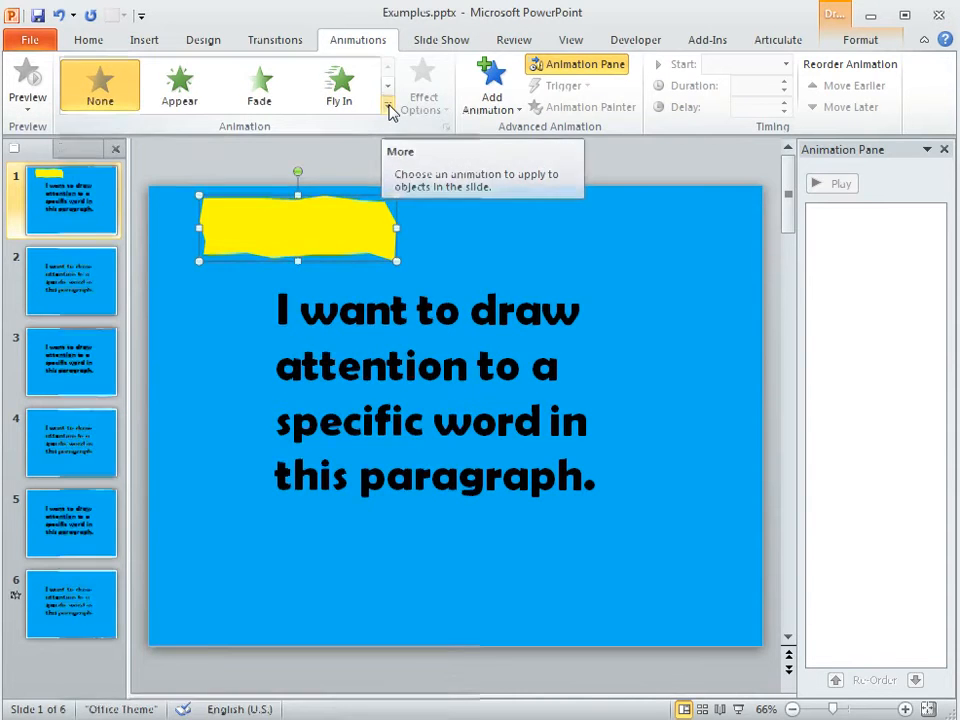
click(388, 108)
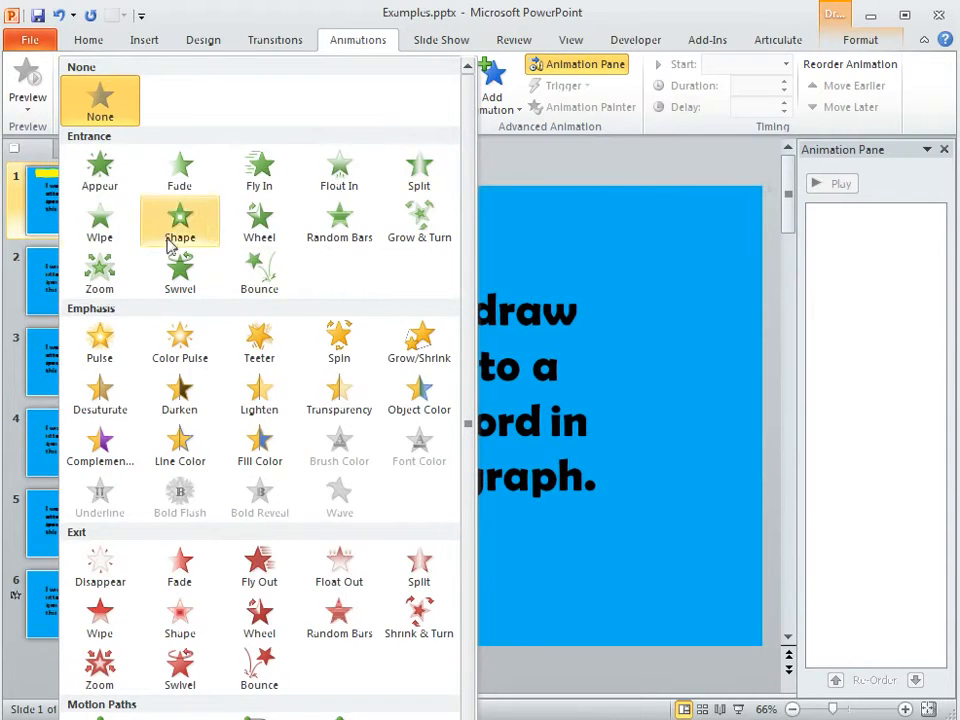
mouse_move(100, 222)
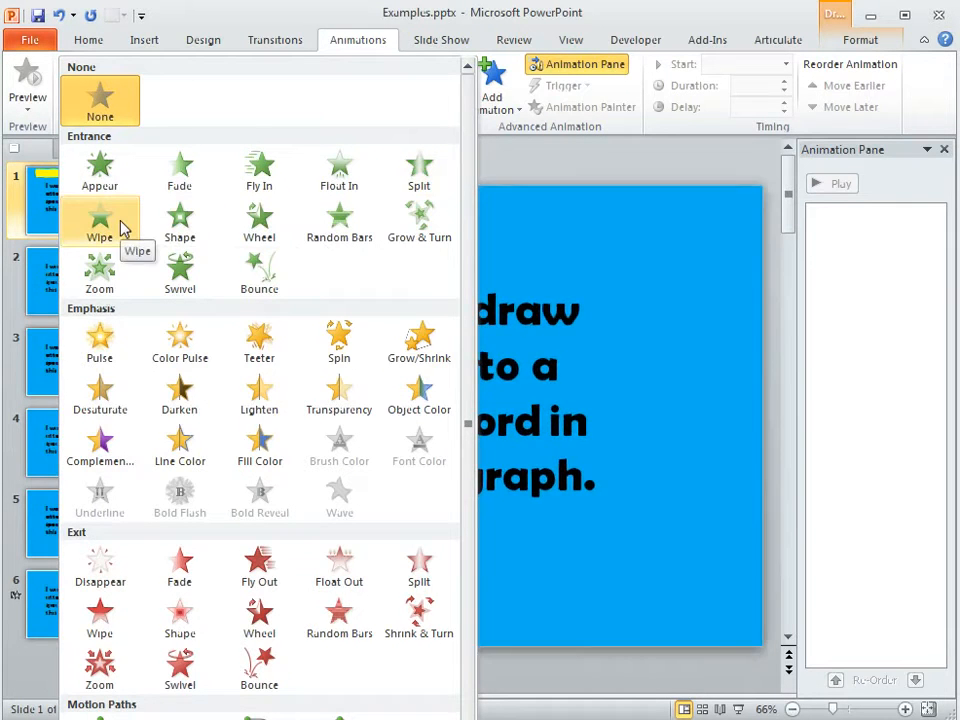
click(100, 220)
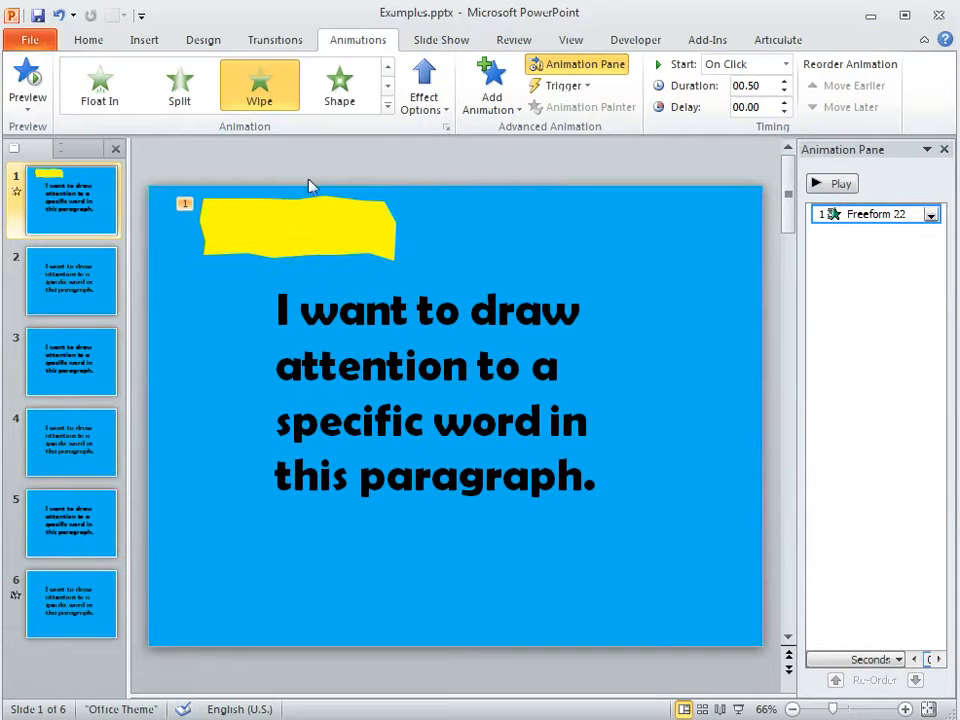
mouse_move(370, 220)
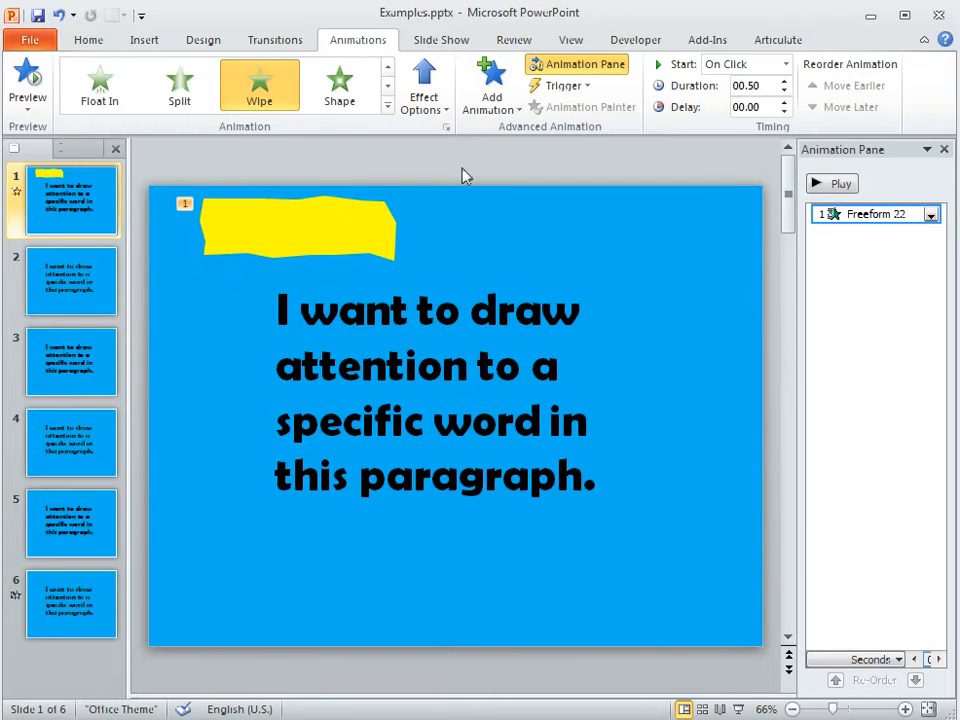
Set the wipe to come in From Left and lengthen its duration to two seconds.
click(422, 84)
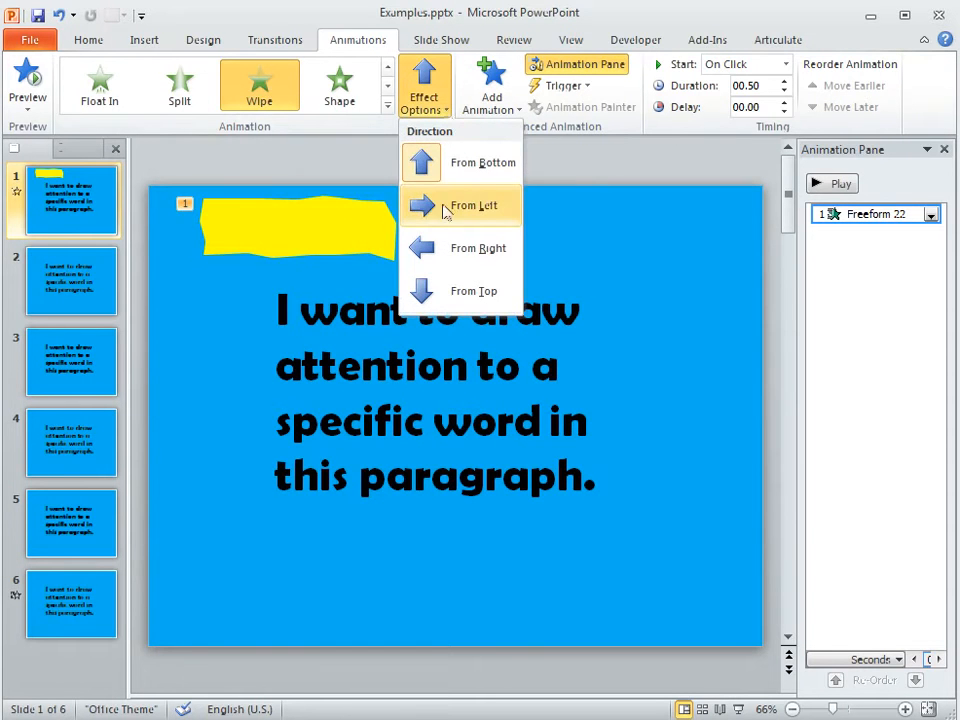
click(468, 204)
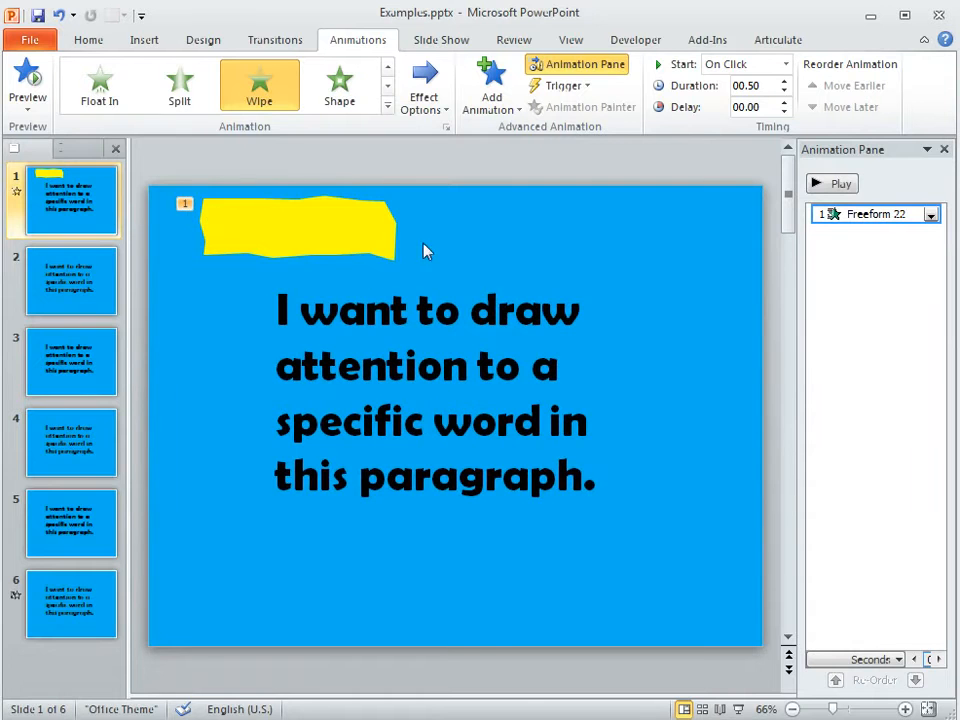
mouse_move(436, 242)
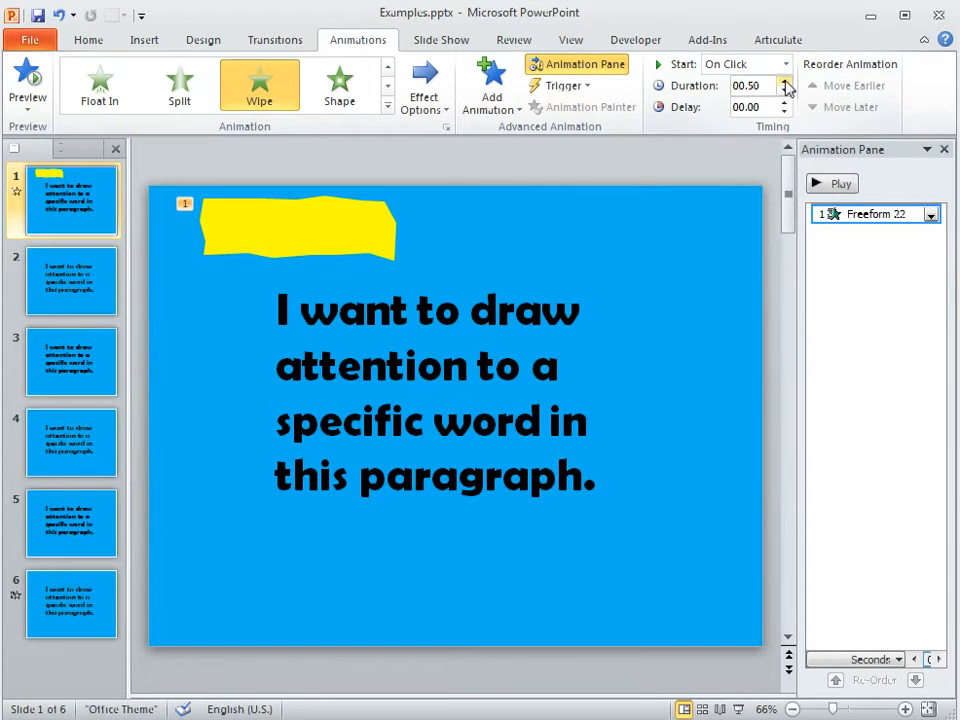
click(788, 80)
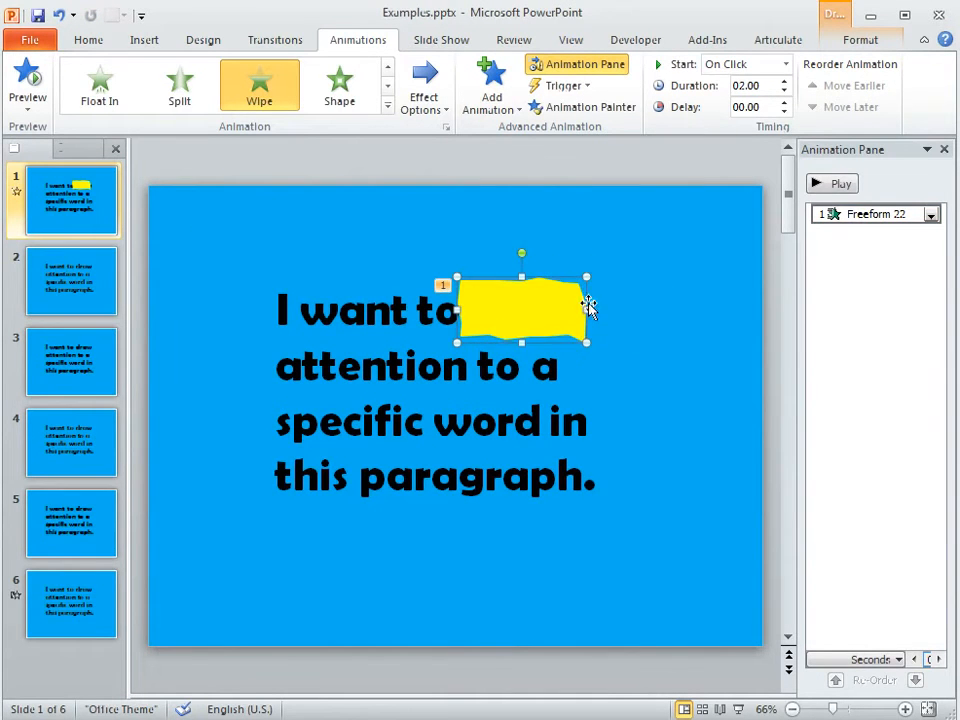
mouse_move(574, 192)
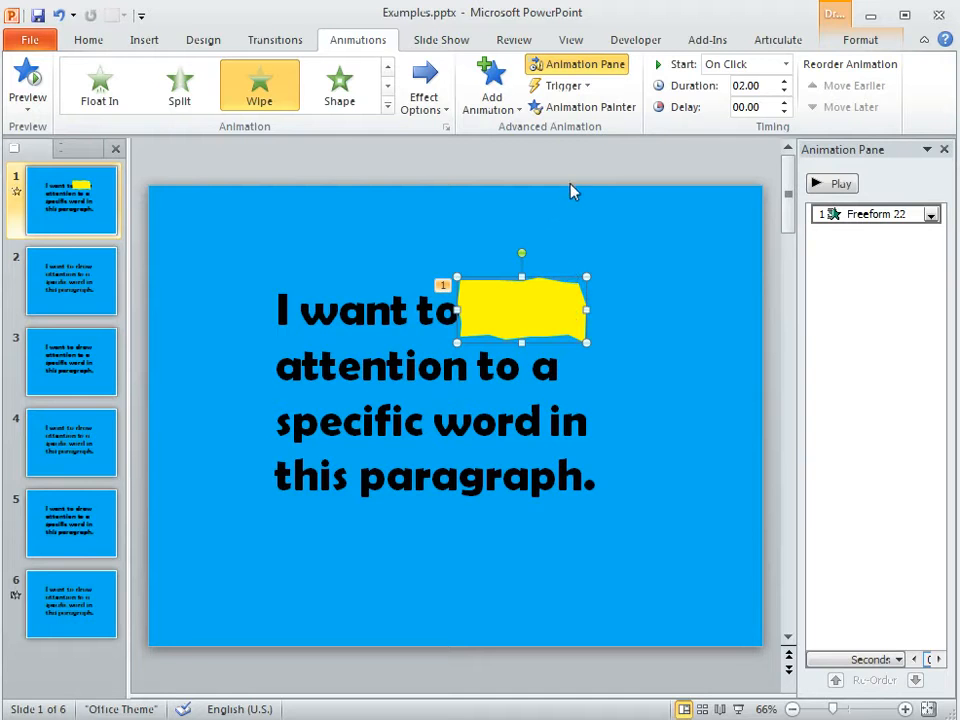
Send the highlighter over 'draw' to the back so the text shows through.
click(860, 40)
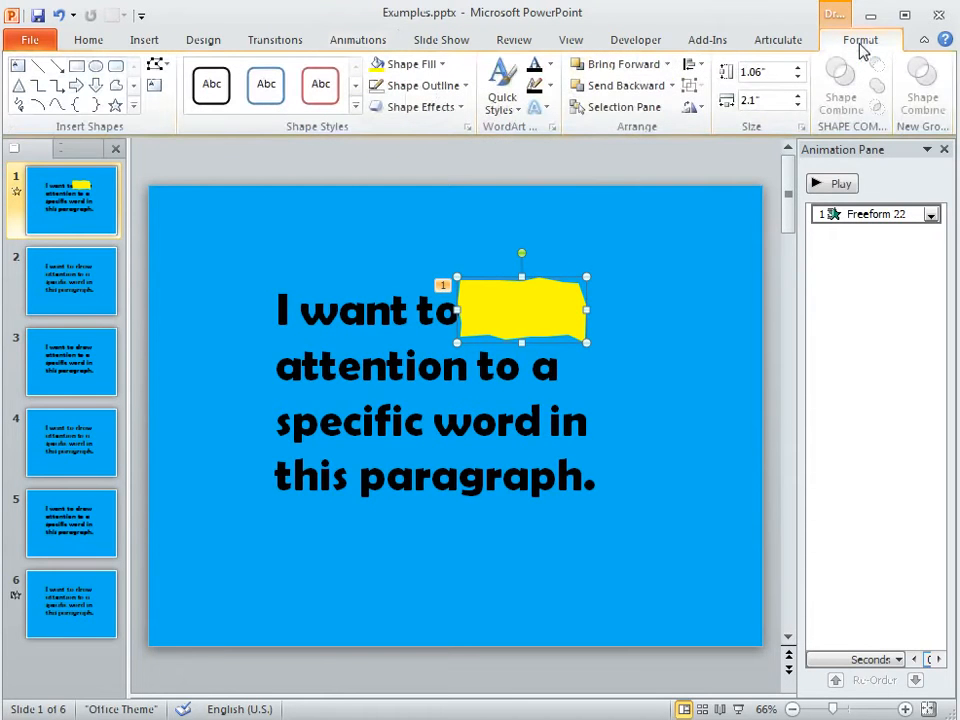
click(672, 84)
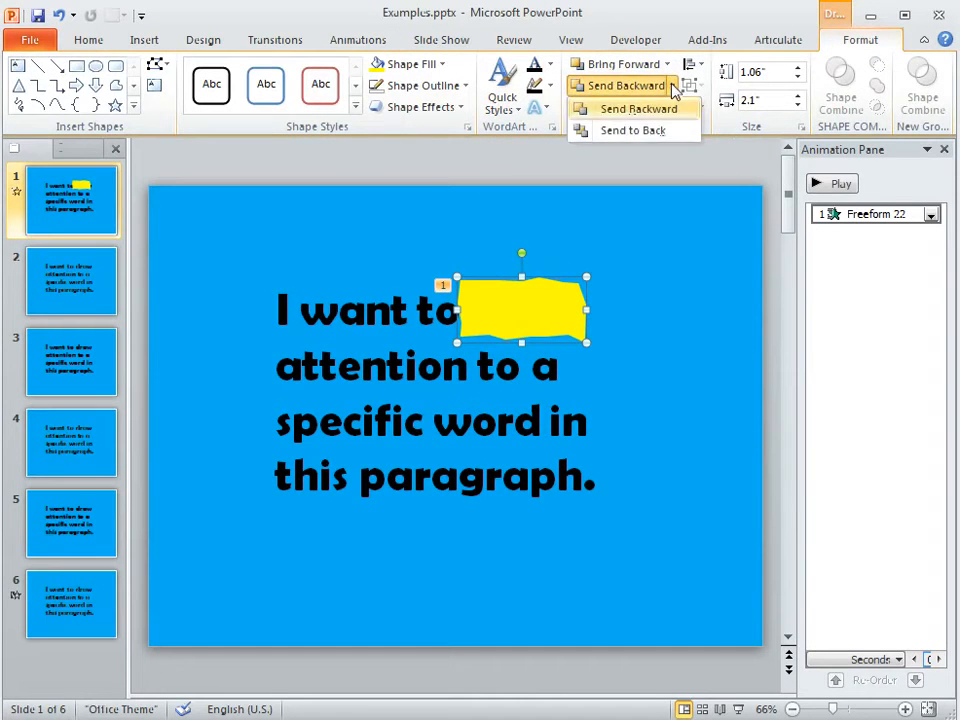
click(632, 108)
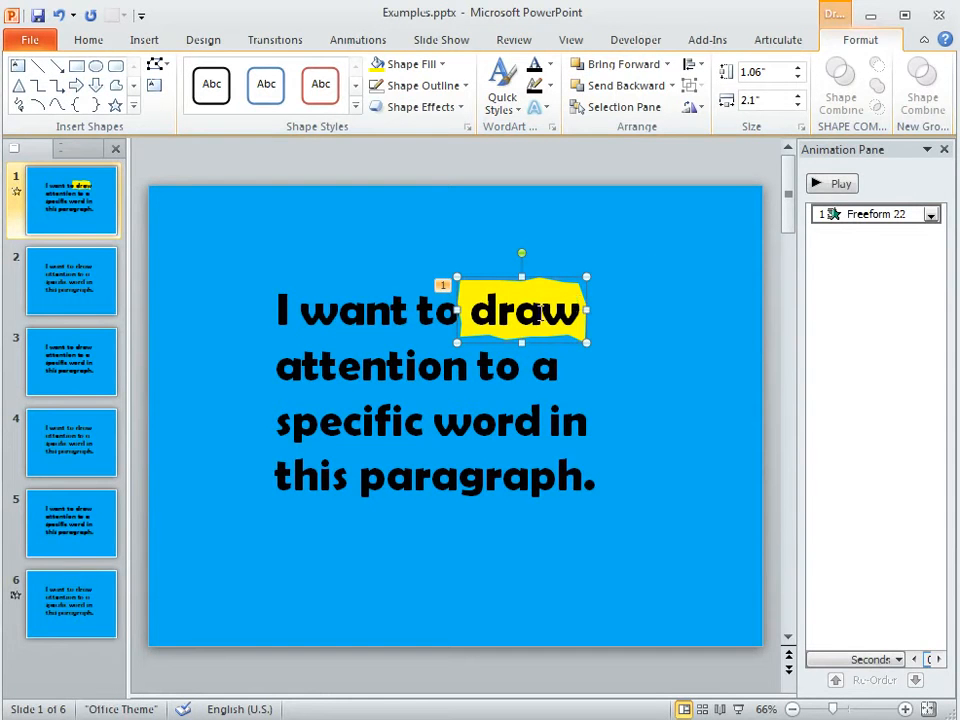
mouse_move(620, 316)
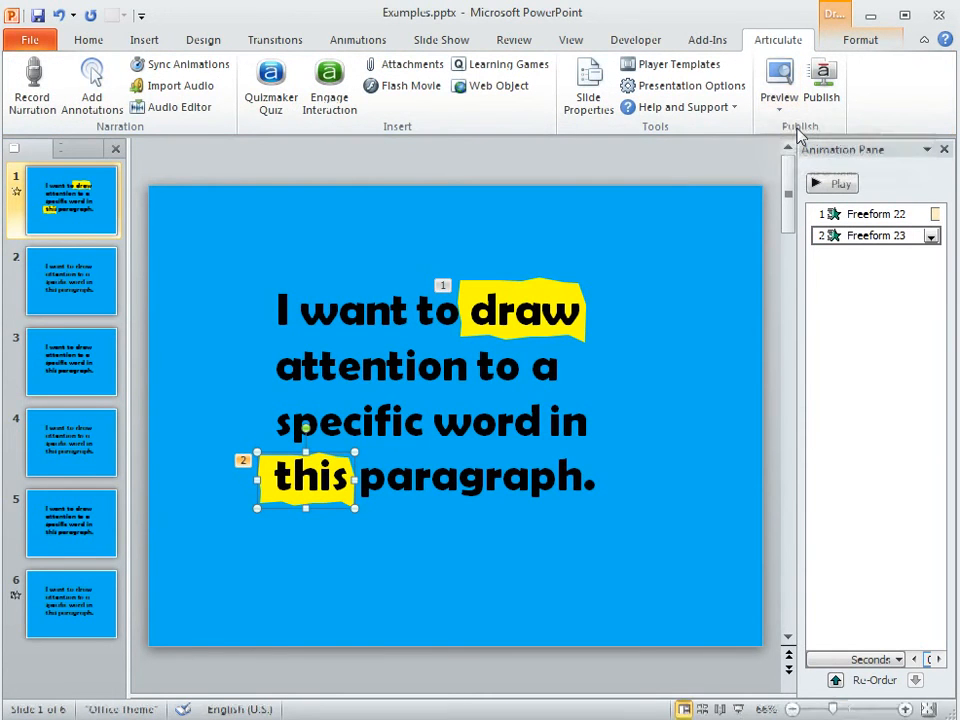
Preview slide 1 in the Articulate Presenter player.
click(776, 82)
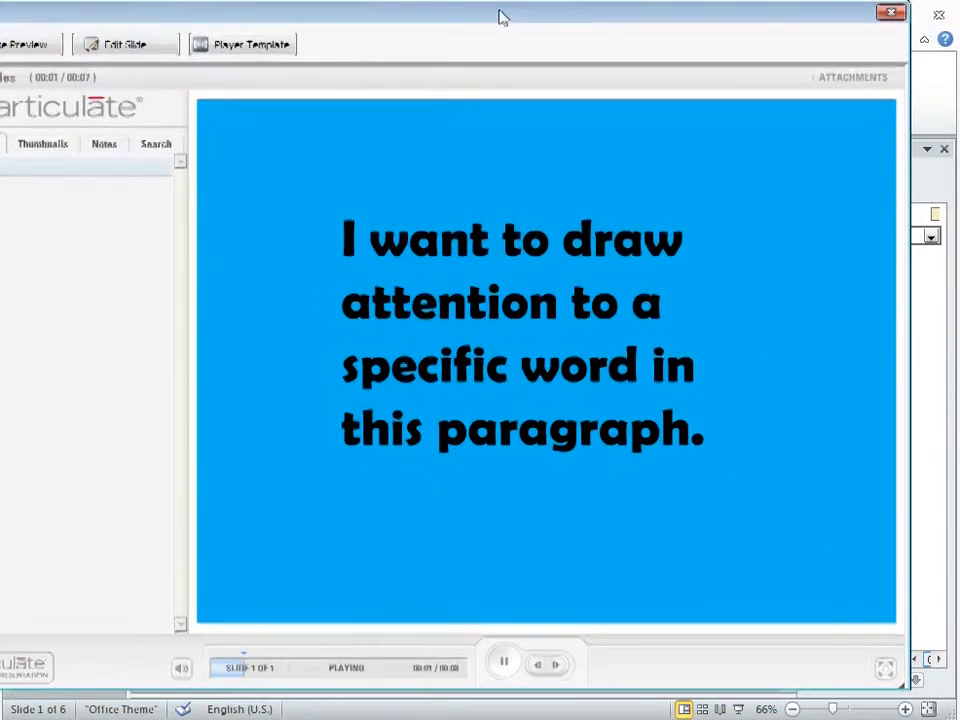
mouse_move(872, 292)
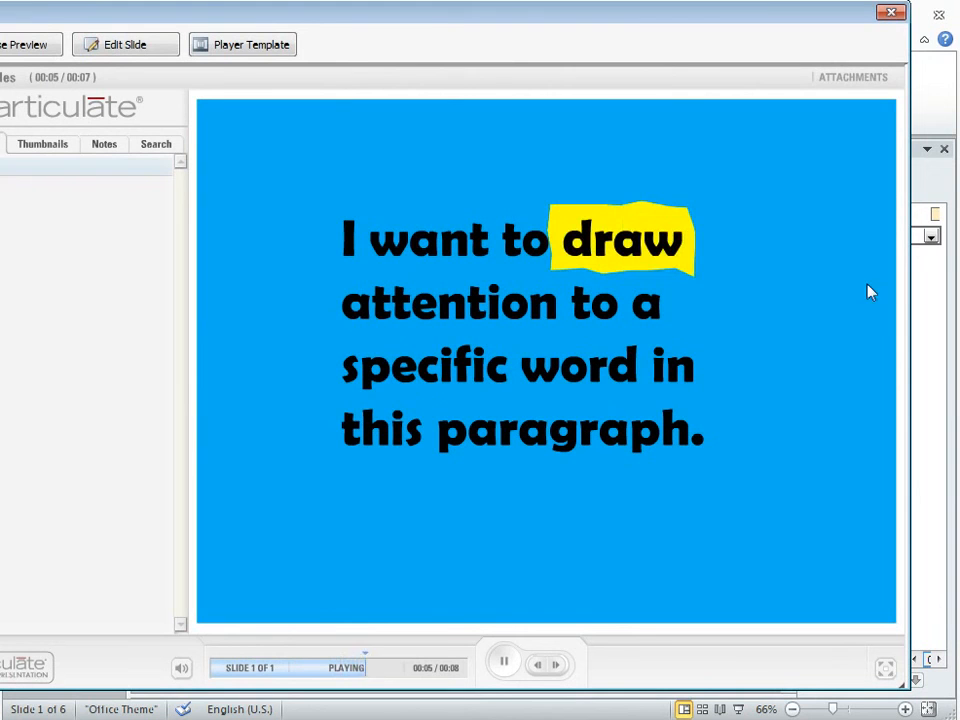
mouse_move(376, 472)
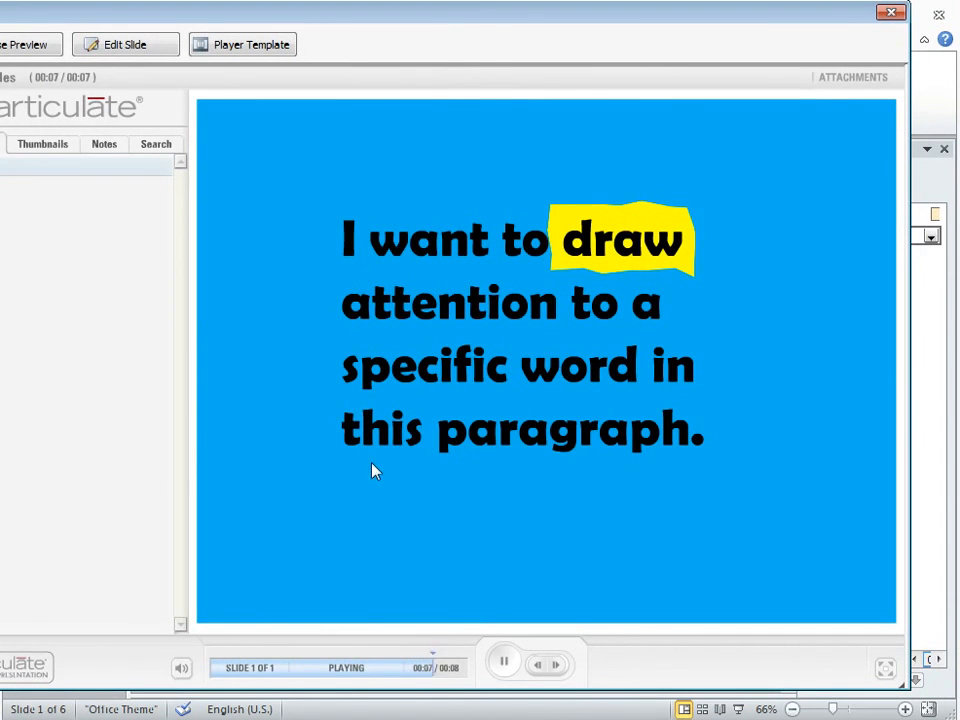